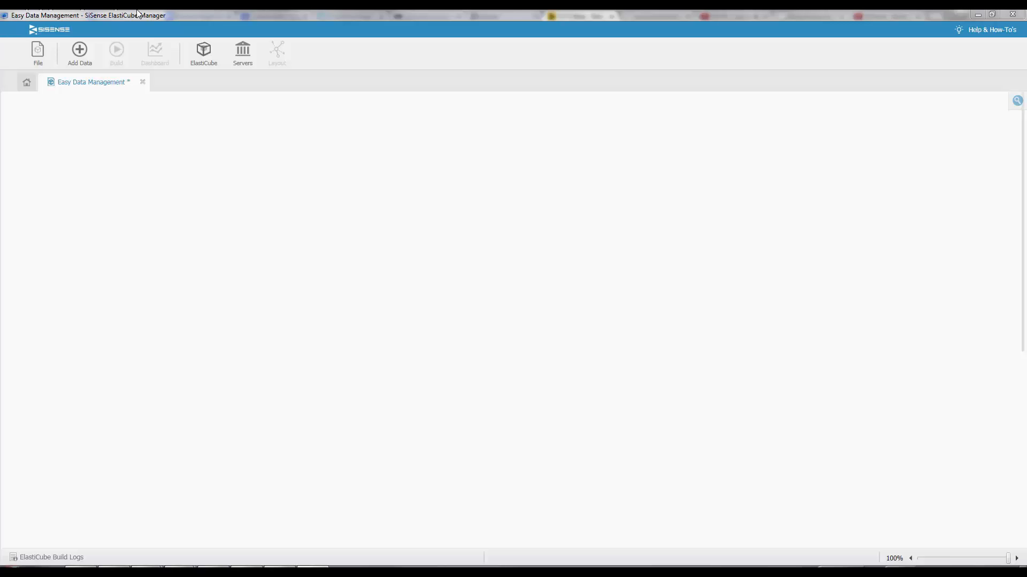
Add the SalesOrderDetail table from the AdventureWorks2012 SQL Server database to the ElastiCube.
{"action": "left_click", "coordinate": [79, 53]}
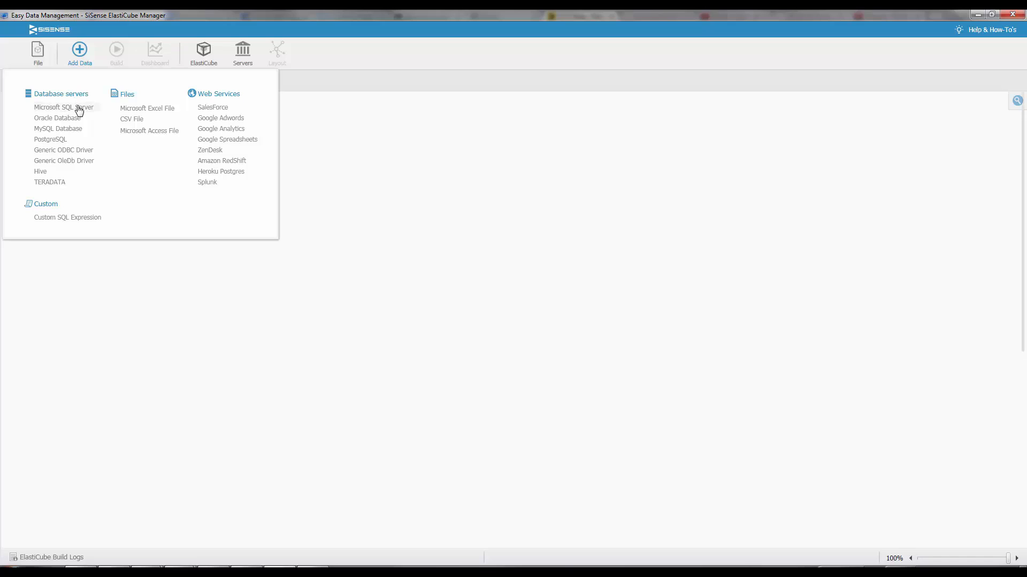
{"action": "left_click", "coordinate": [63, 107]}
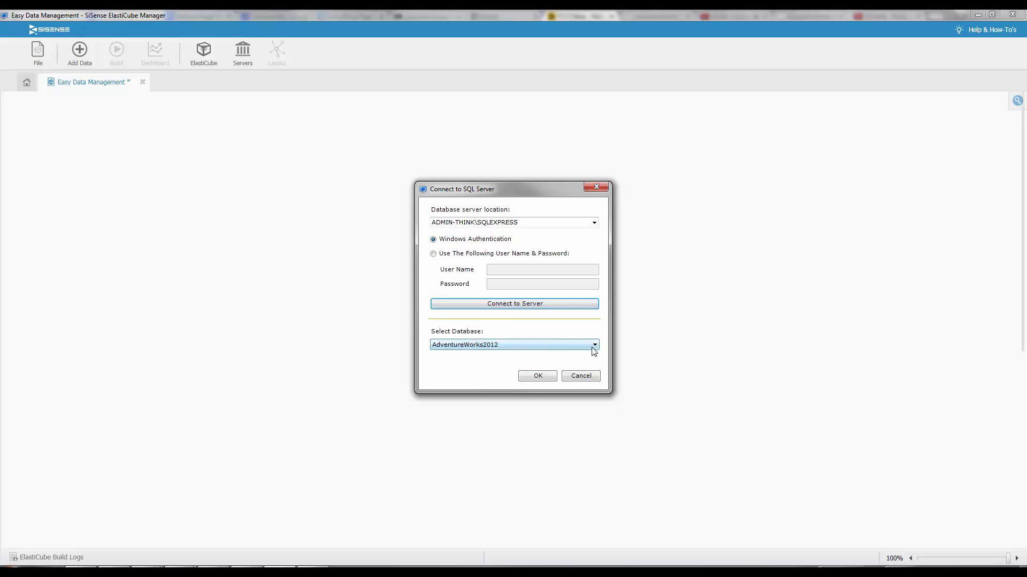
{"action": "left_click", "coordinate": [537, 375]}
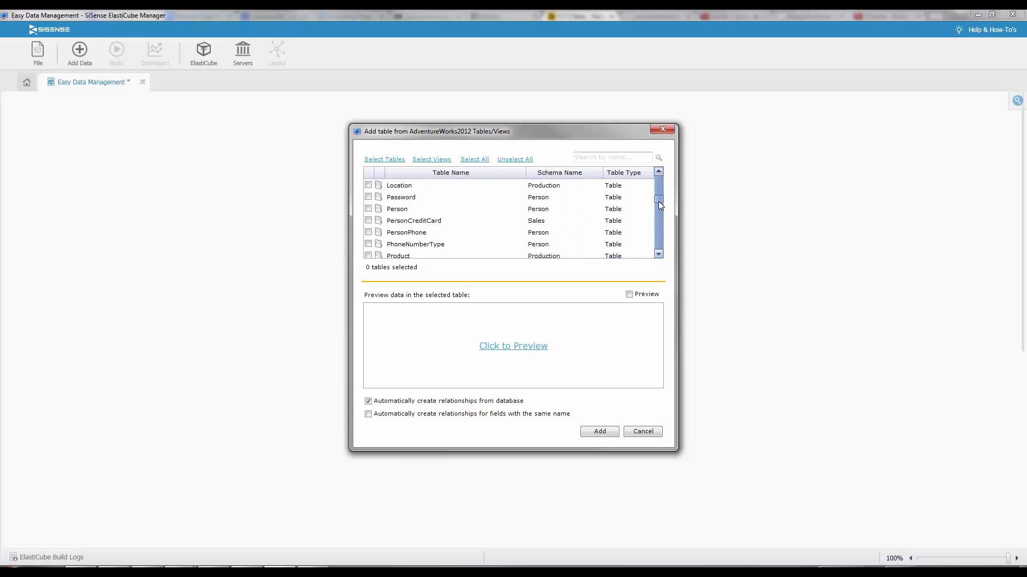
{"action": "type", "text": "sales"}
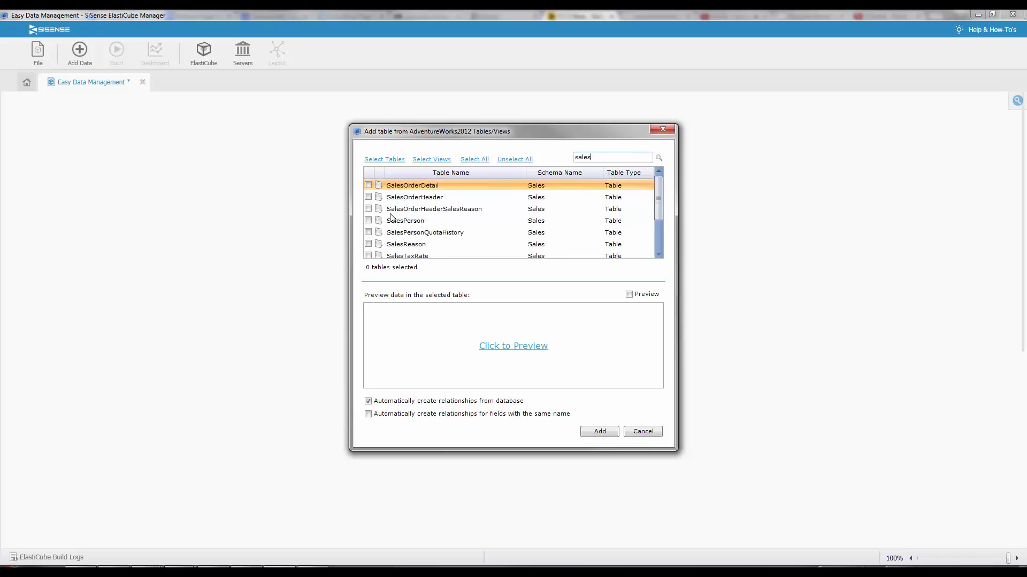
{"action": "left_click", "coordinate": [368, 185]}
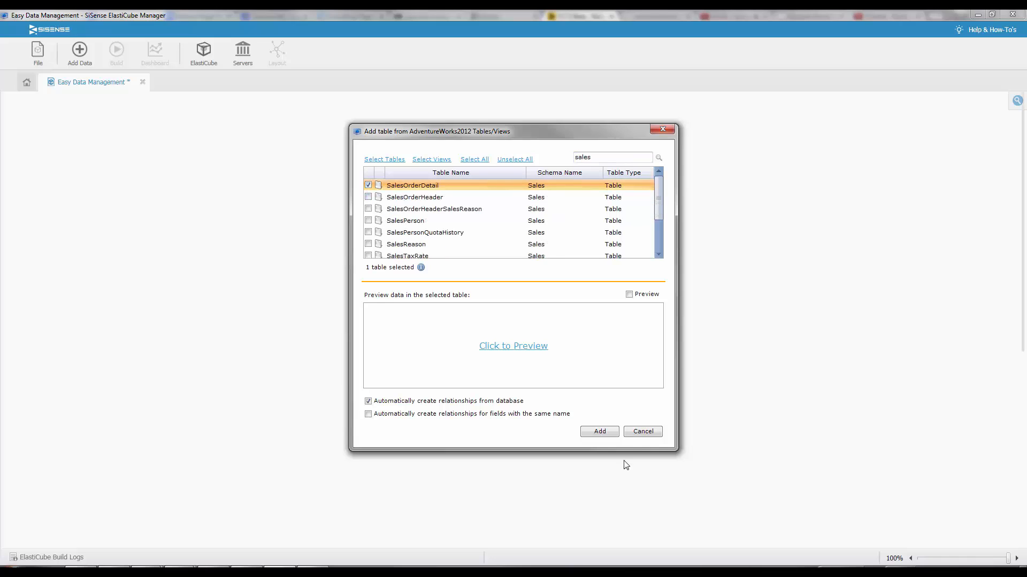
{"action": "mouse_move", "coordinate": [555, 361]}
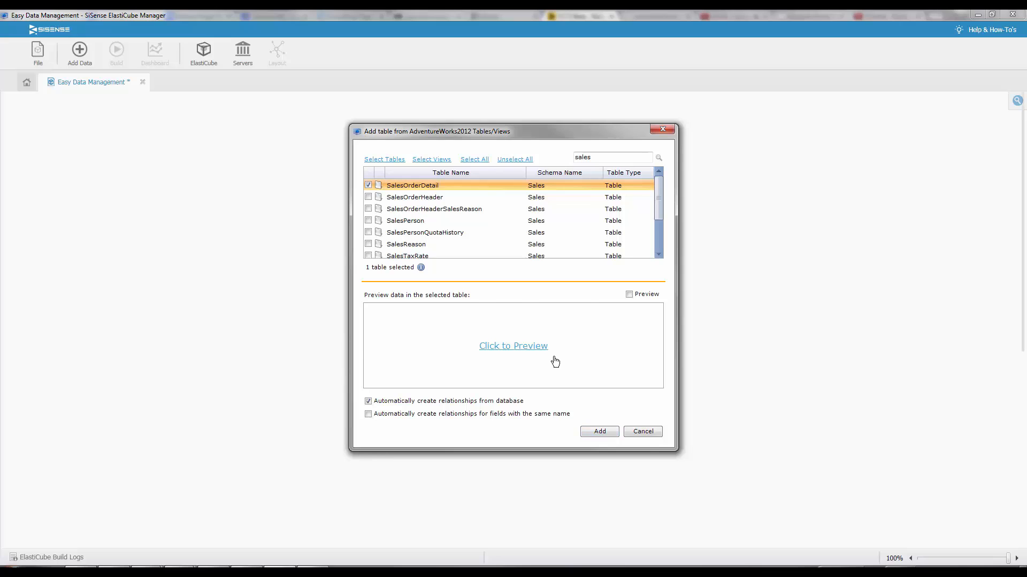
{"action": "left_click", "coordinate": [598, 431]}
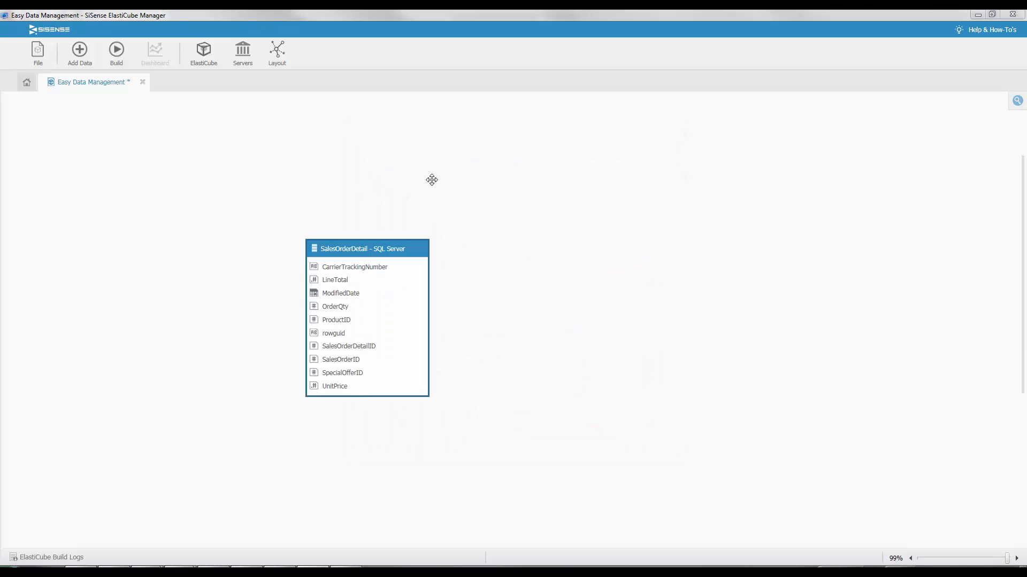
Add the BigBizTradeShow Excel sheet and link its ProductID to SalesOrderDetail's ProductID.
{"action": "left_click", "coordinate": [79, 52]}
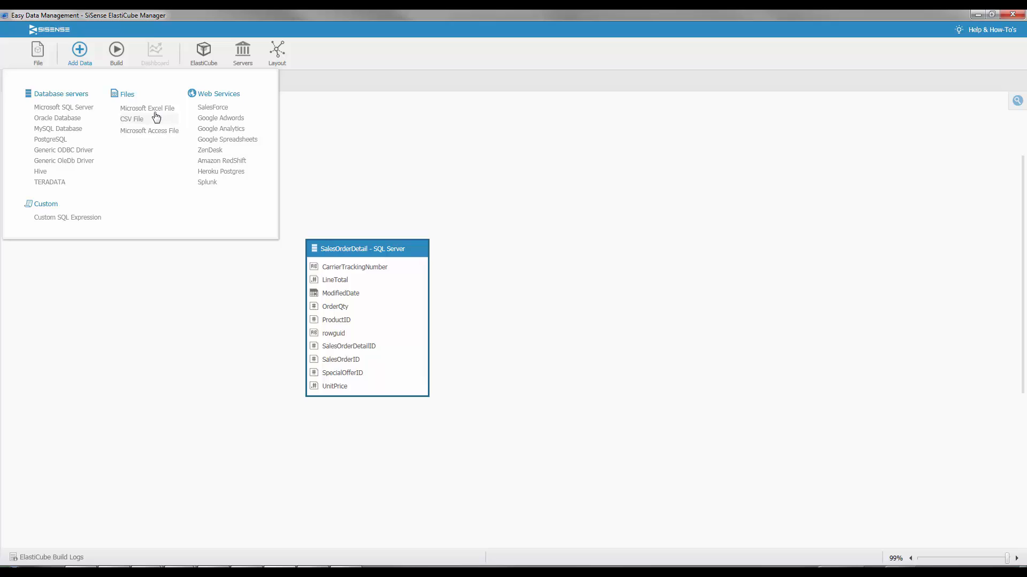
{"action": "left_click", "coordinate": [148, 108]}
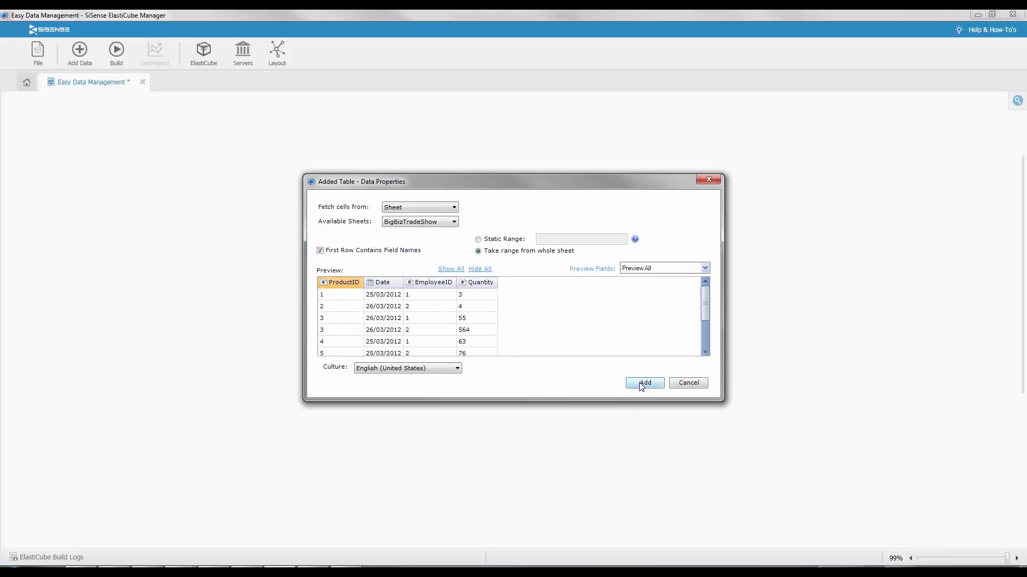
{"action": "left_click", "coordinate": [644, 383]}
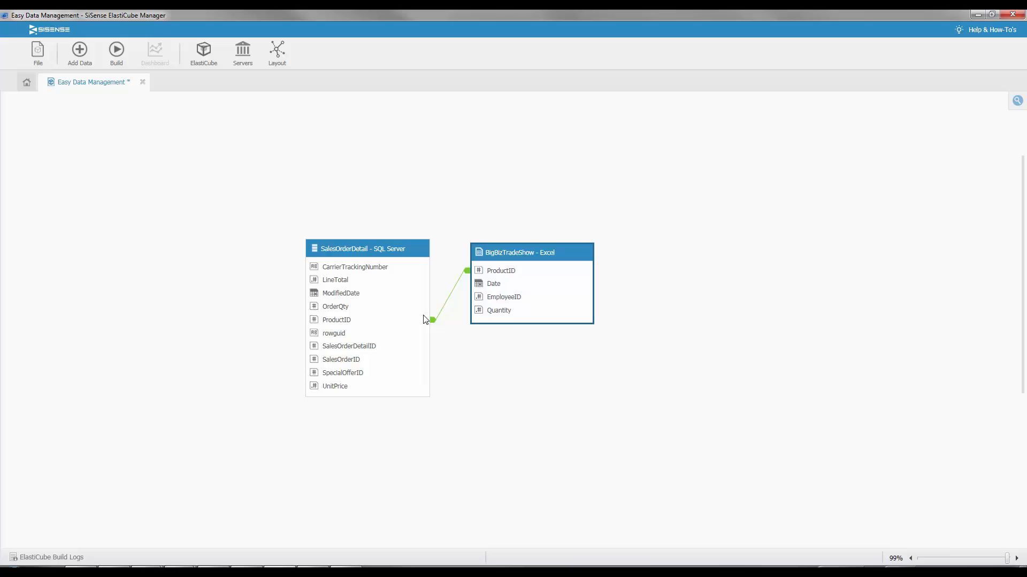
{"action": "left_click", "coordinate": [79, 53]}
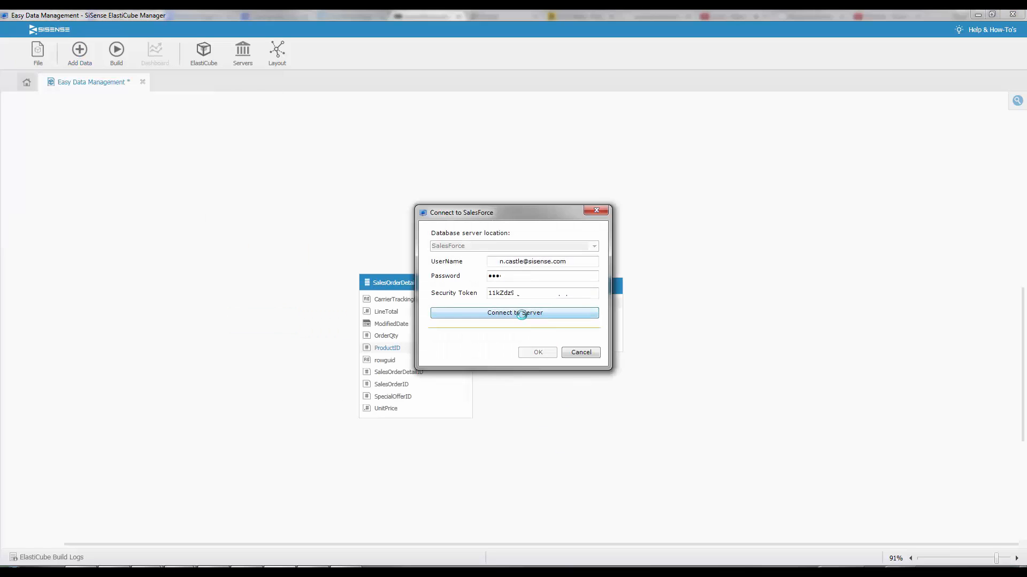
Connect to Salesforce and add its Account table to the ElastiCube.
{"action": "left_click", "coordinate": [515, 312]}
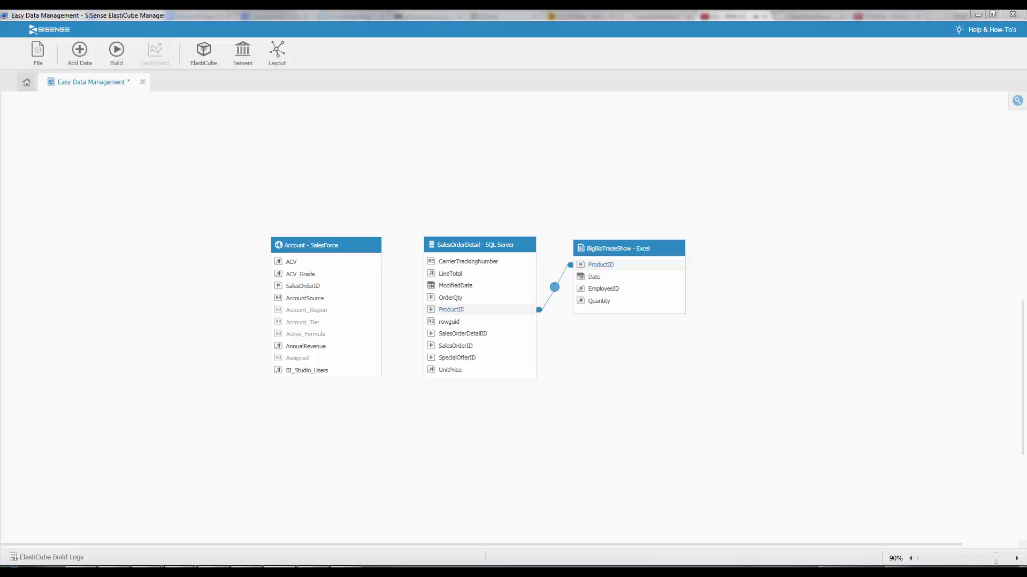
{"action": "mouse_move", "coordinate": [339, 284]}
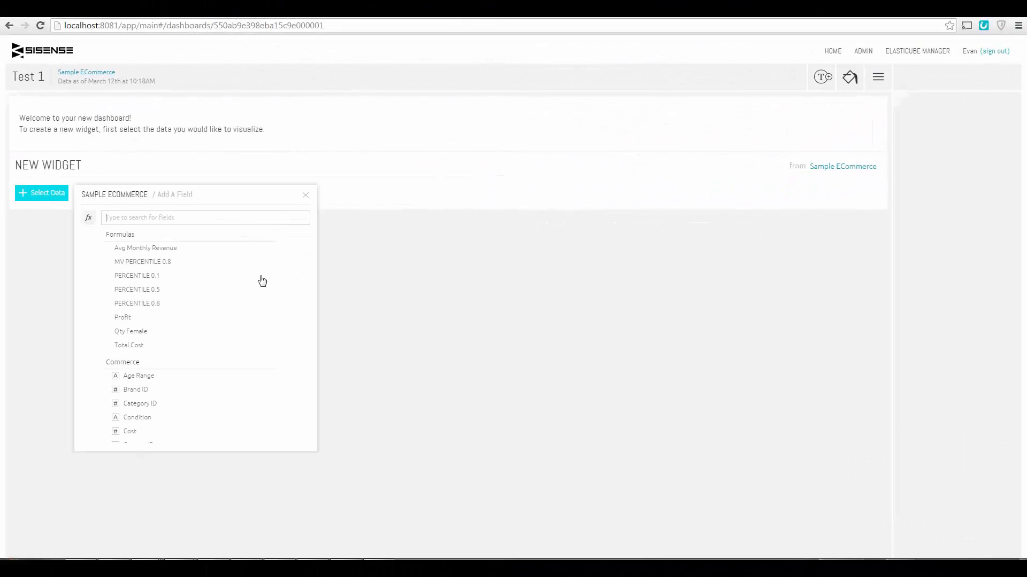
Create a Total Revenue indicator (sum of Revenue, 39.76M) on the Test 1 dashboard.
{"action": "scroll", "scroll_direction": "down", "scroll_amount": 3}
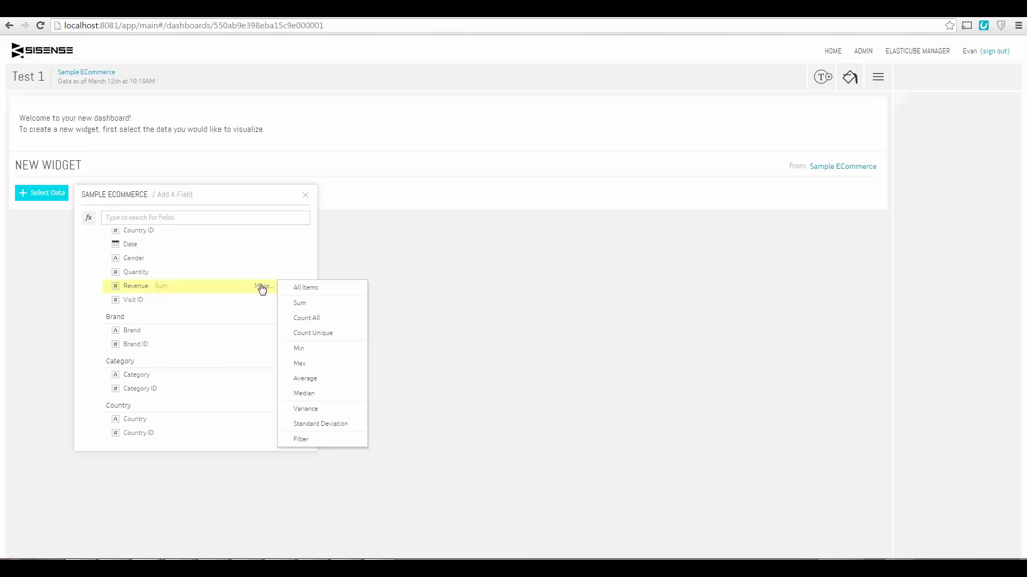
{"action": "left_click", "coordinate": [299, 302]}
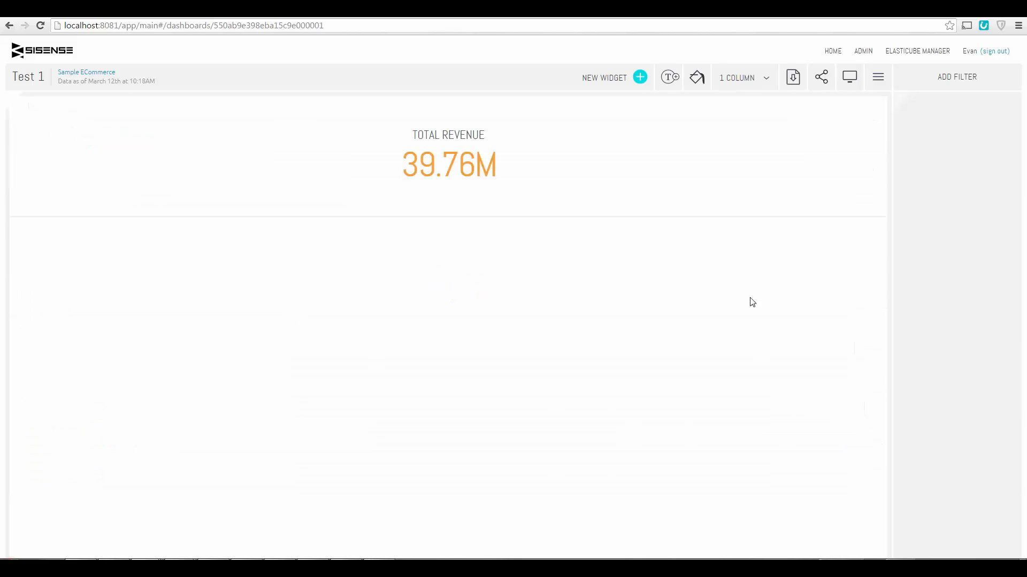
{"action": "left_click", "coordinate": [640, 77]}
{"action": "type", "text": "ac"}
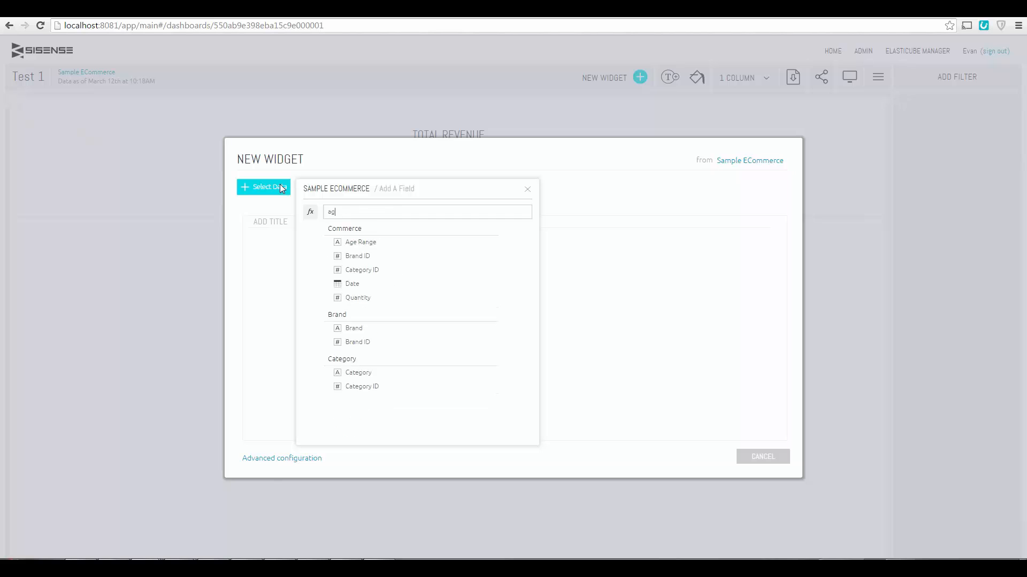
Add Revenue as the widget value over Age Range and preview it as a line chart.
{"action": "left_click", "coordinate": [360, 241]}
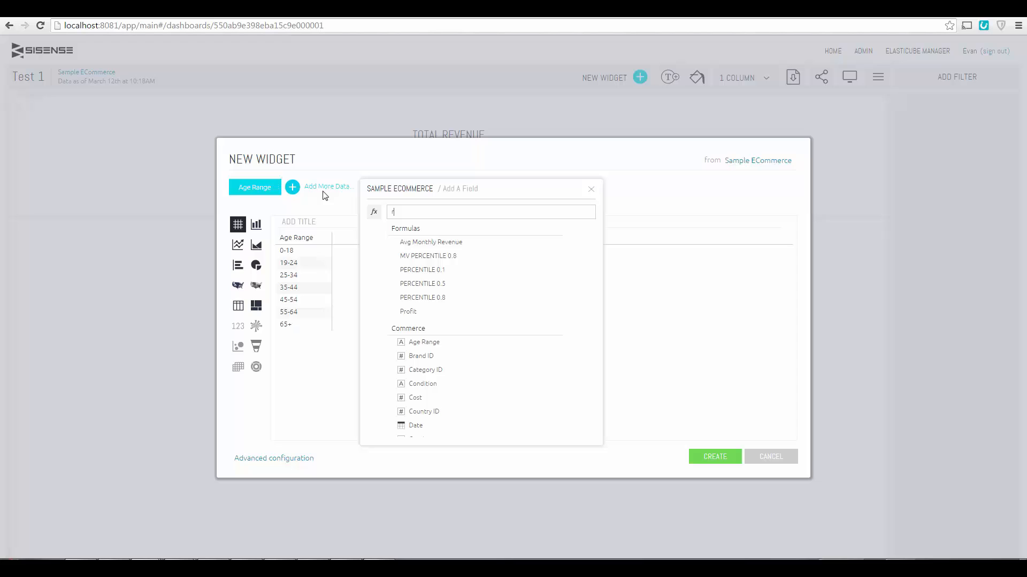
{"action": "type", "text": "ev"}
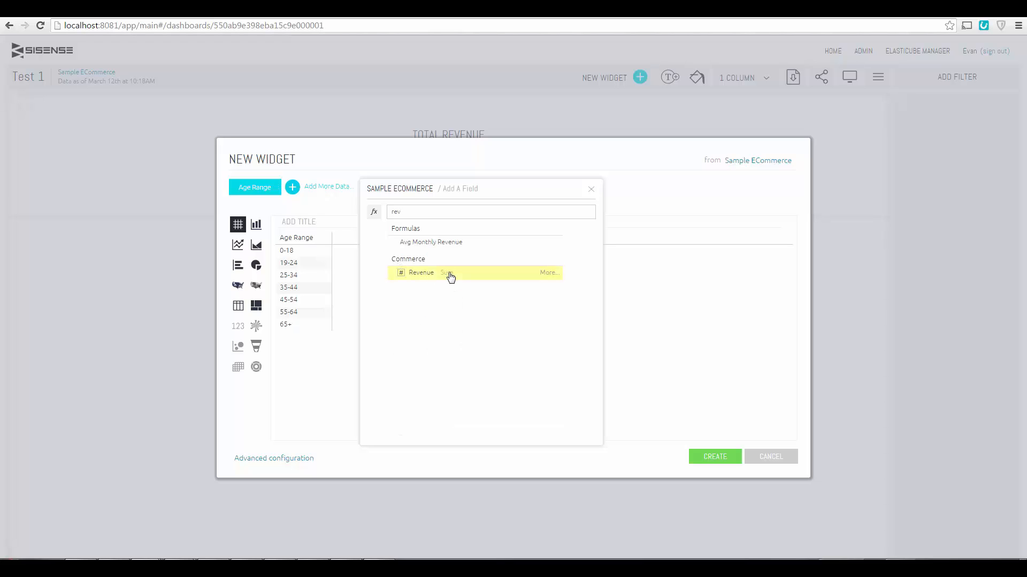
{"action": "left_click", "coordinate": [421, 273]}
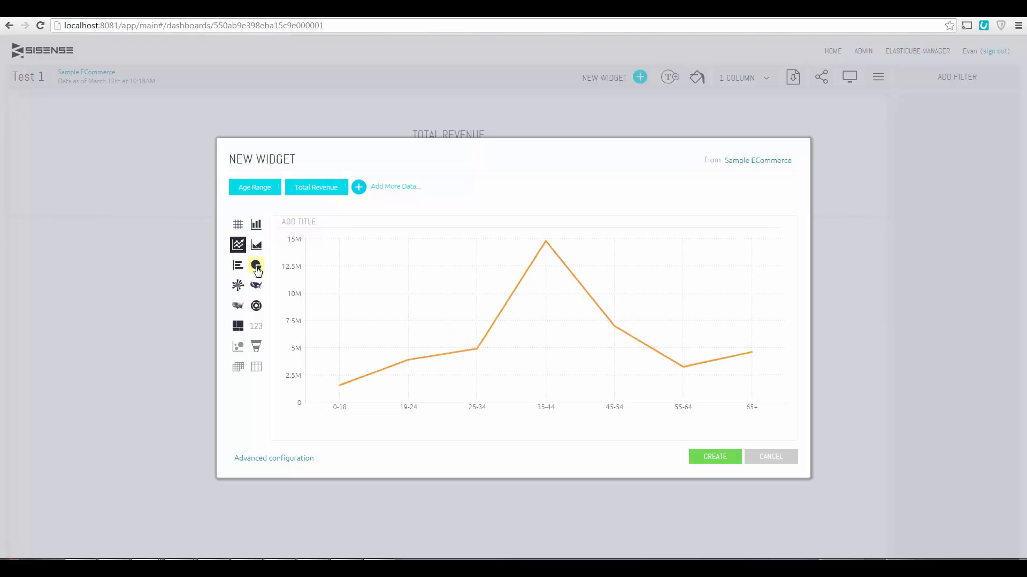
{"action": "left_click", "coordinate": [256, 265]}
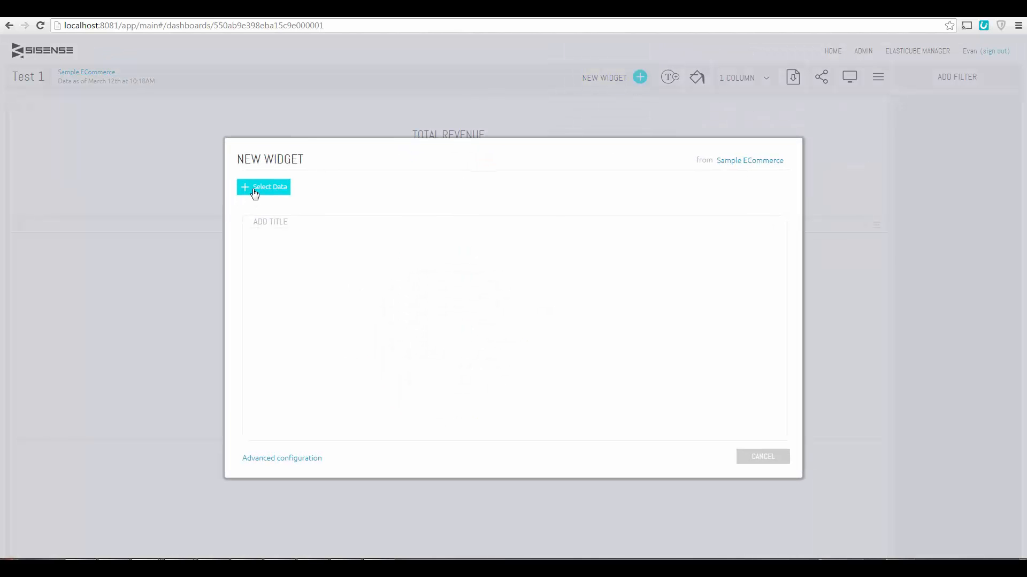
Build a widget listing Country with Revenue alongside it.
{"action": "type", "text": "cou"}
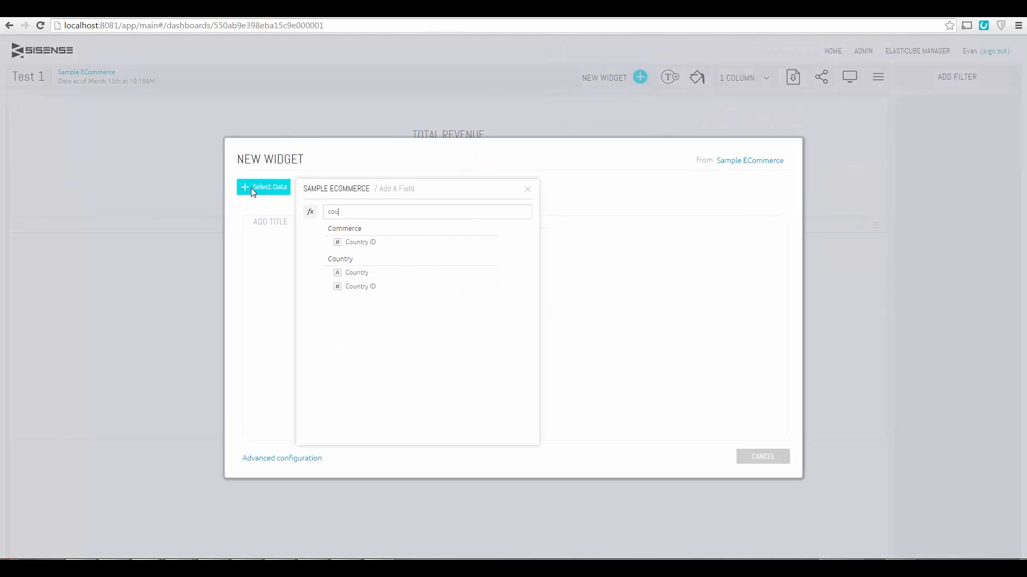
{"action": "left_click", "coordinate": [357, 272]}
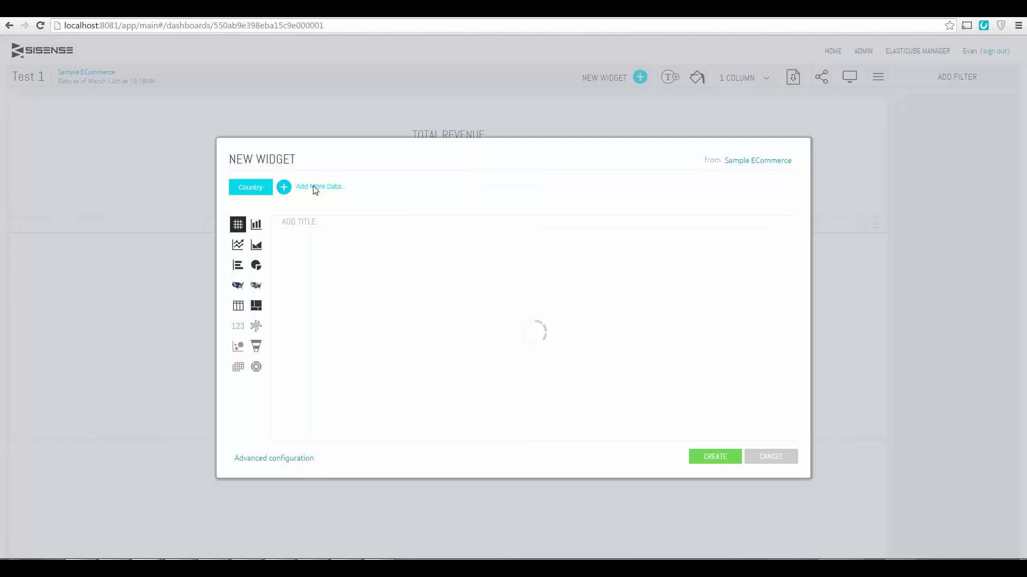
{"action": "type", "text": "re"}
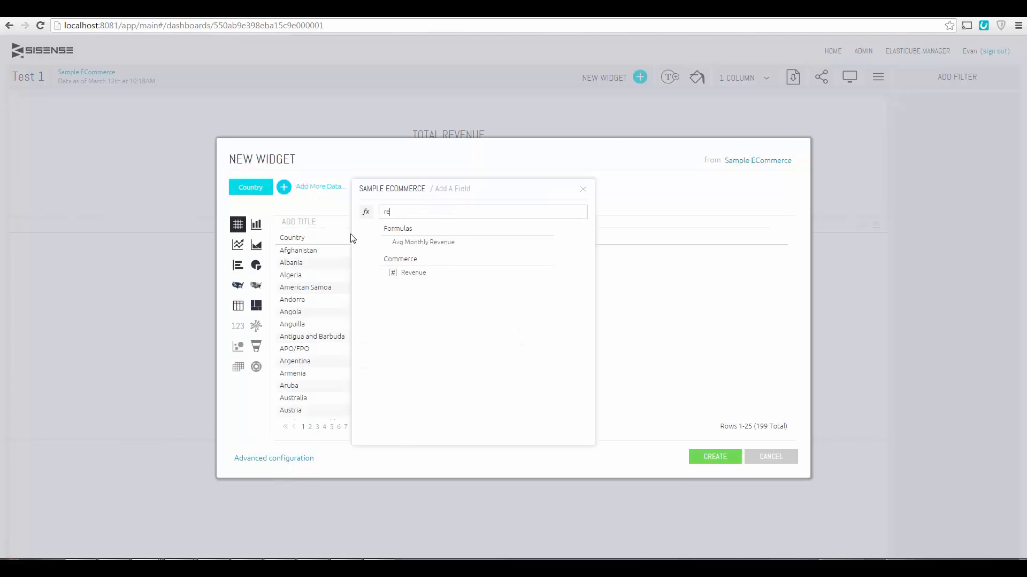
{"action": "left_click", "coordinate": [413, 273]}
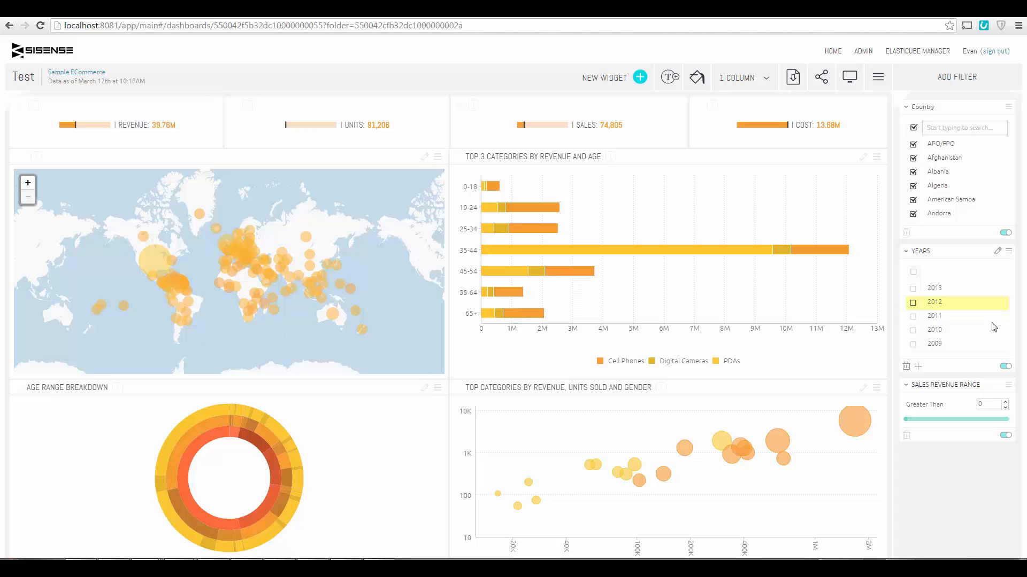
Filter to 2010, select ages 25-34 and 35-44, and drill the chart into Condition.
{"action": "left_click", "coordinate": [912, 330]}
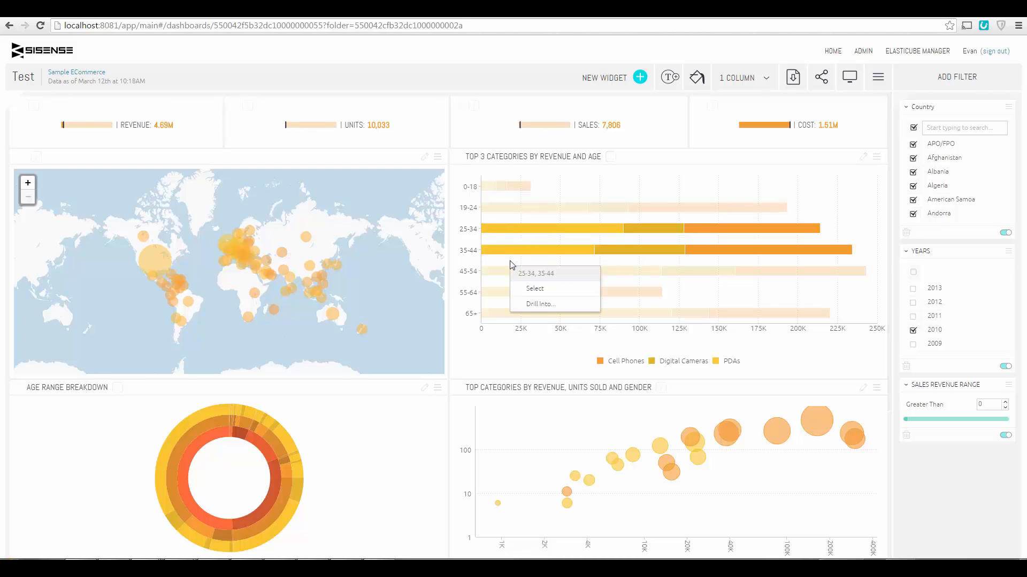
{"action": "left_click", "coordinate": [534, 288]}
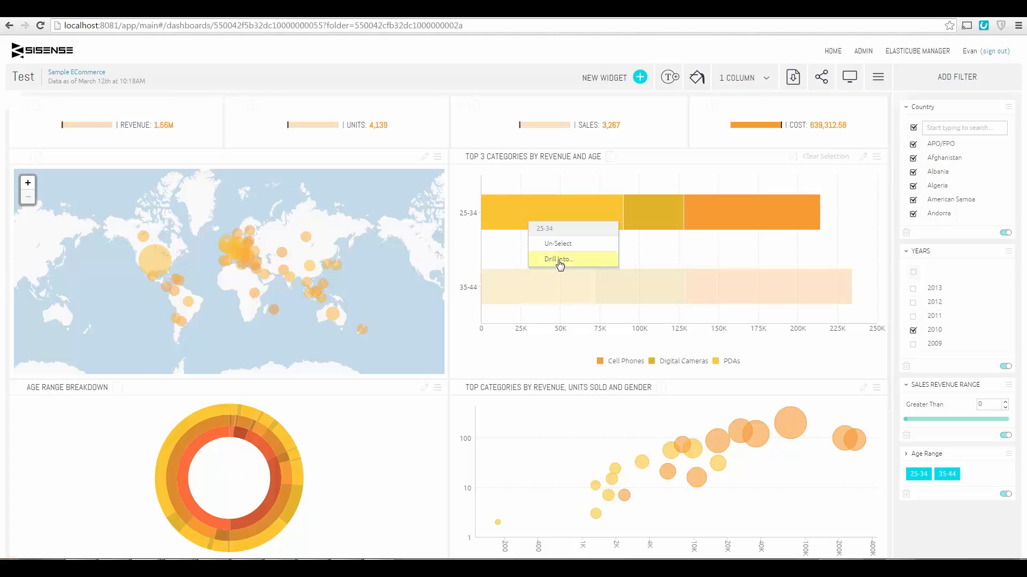
{"action": "left_click", "coordinate": [558, 259]}
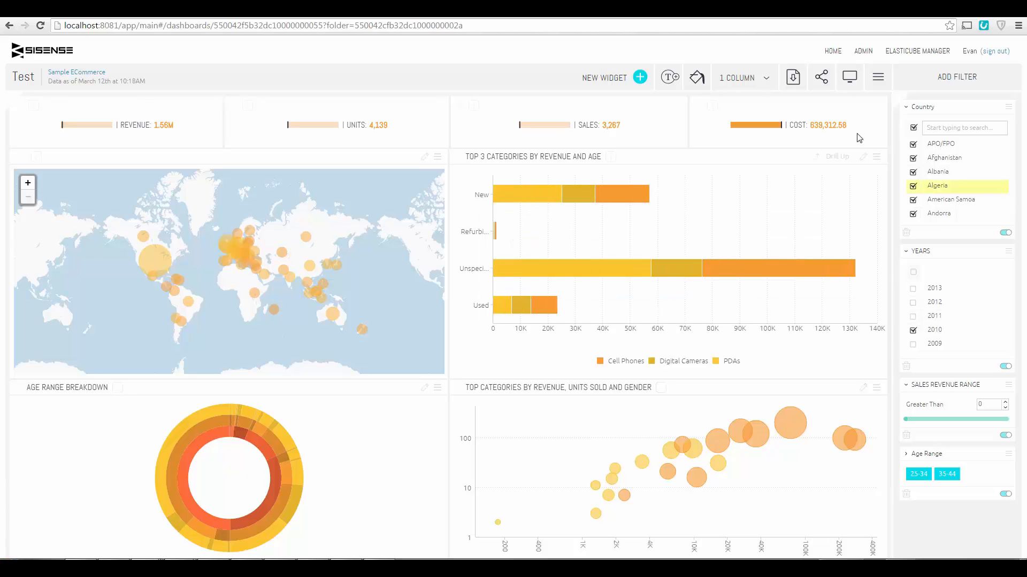
{"action": "left_click", "coordinate": [822, 77]}
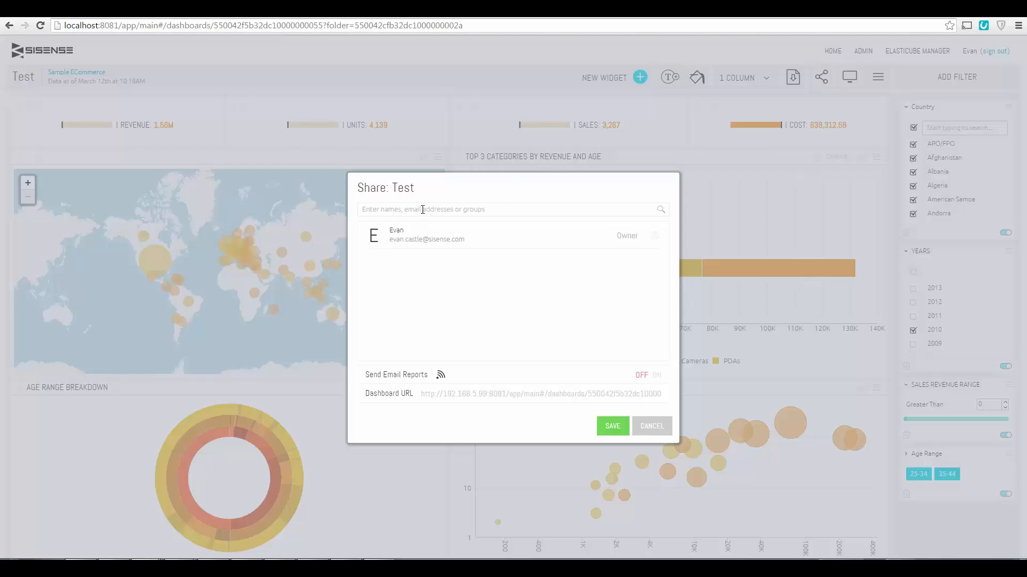
{"action": "type", "text": "email"}
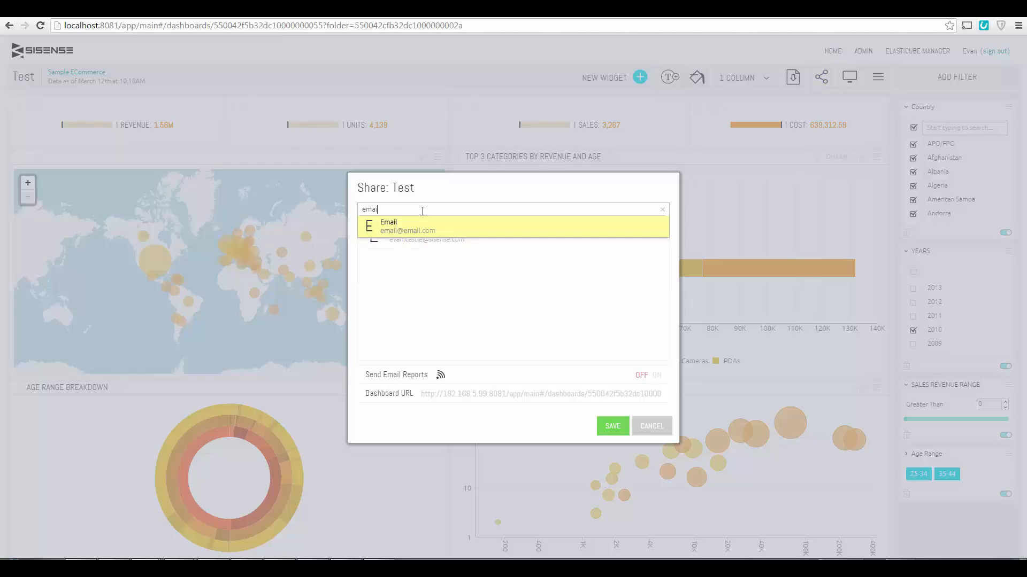
{"action": "left_click", "coordinate": [407, 225]}
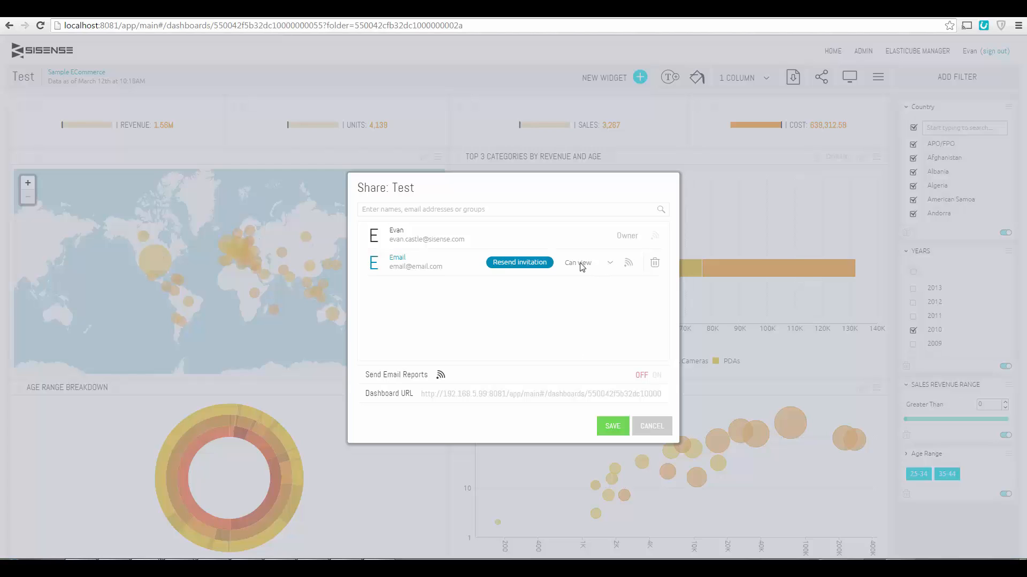
{"action": "left_click", "coordinate": [655, 375]}
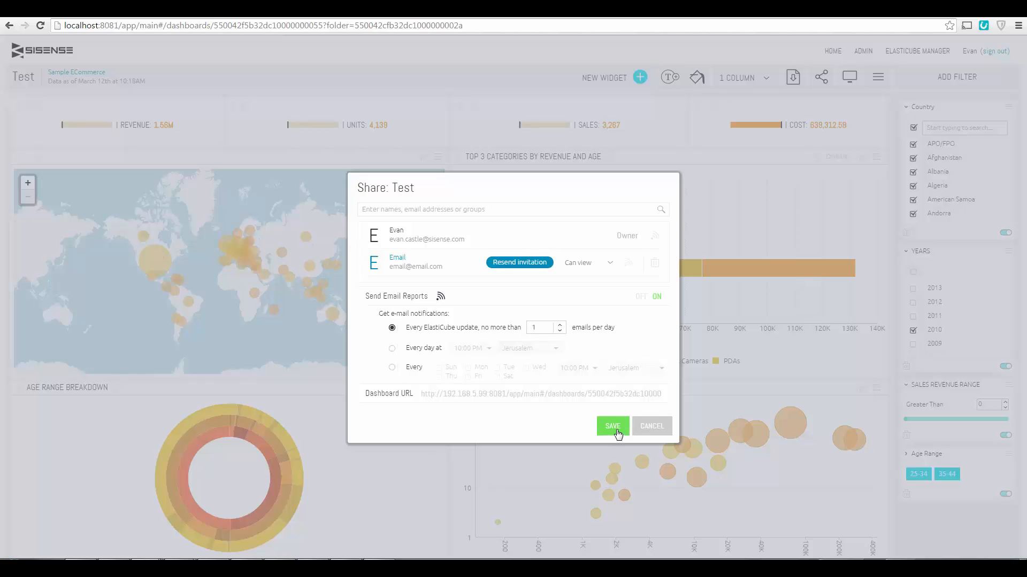
{"action": "left_click", "coordinate": [612, 426]}
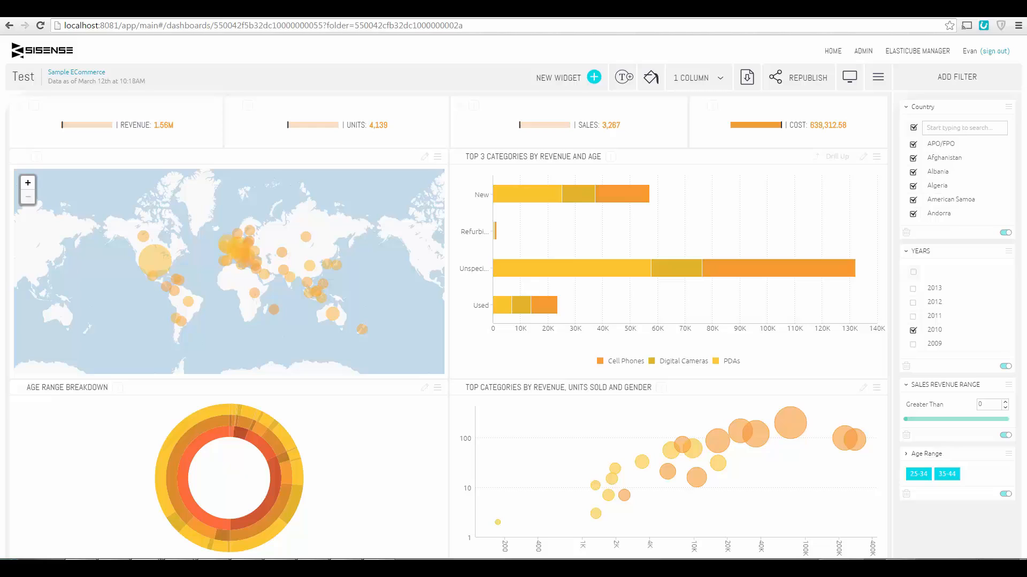